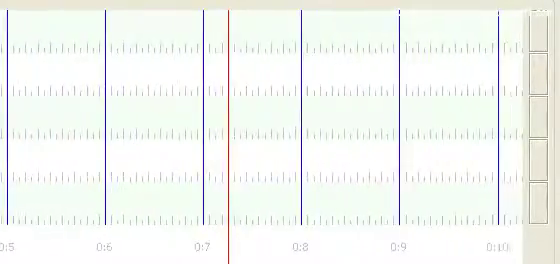
scroll(right, 3)
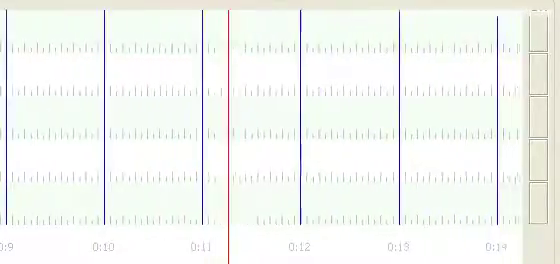
scroll(right, 3)
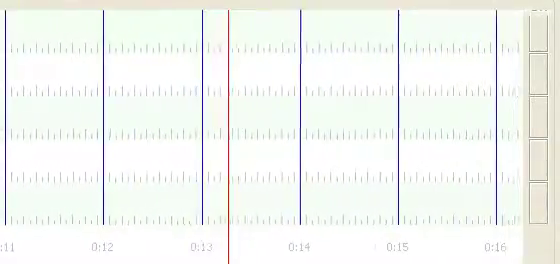
scroll(right, 3)
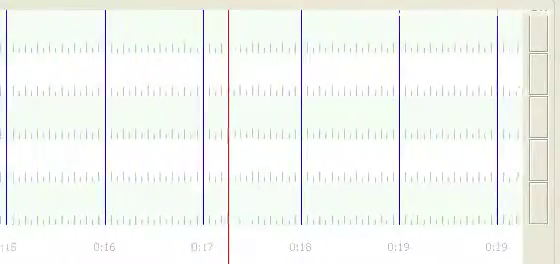
scroll(right, 3)
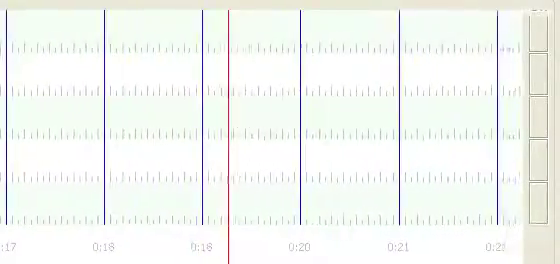
scroll(right, 3)
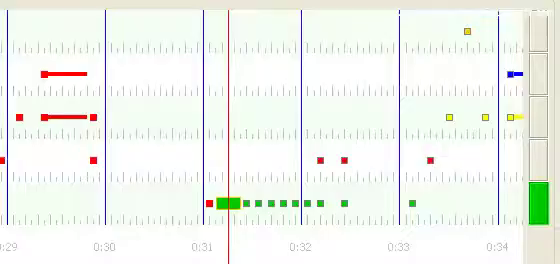
scroll(right, 3)
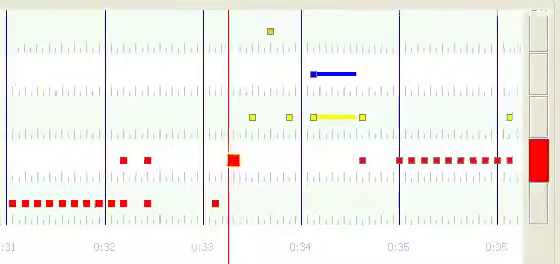
scroll(right, 3)
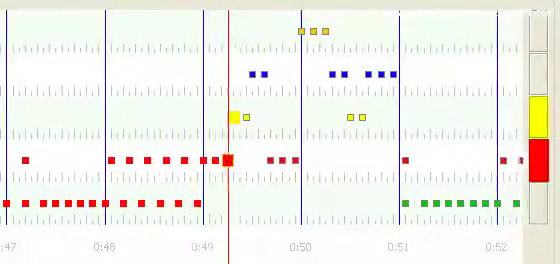
scroll(right, 3)
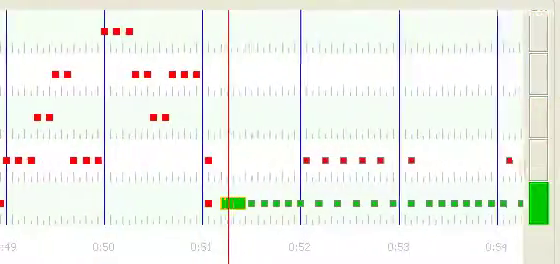
scroll(right, 3)
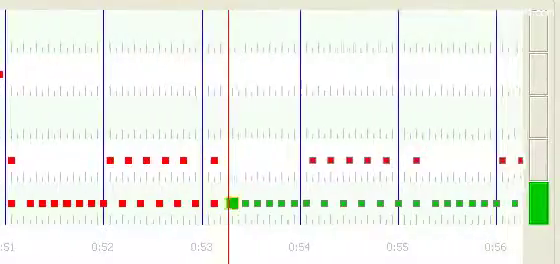
scroll(right, 3)
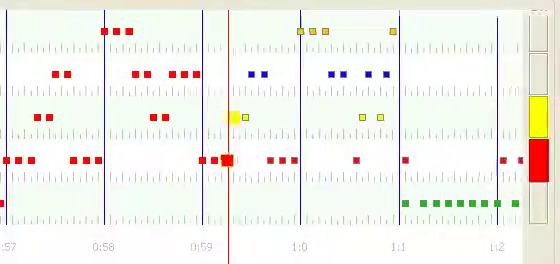
scroll(right, 3)
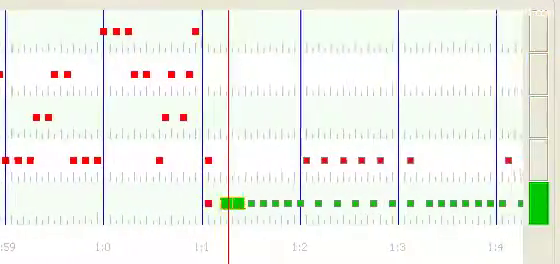
scroll(right, 3)
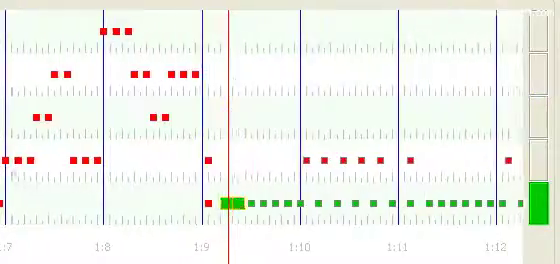
scroll(right, 3)
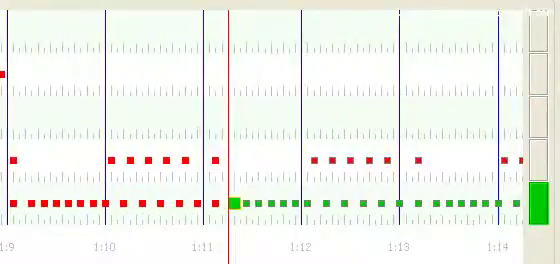
scroll(right, 3)
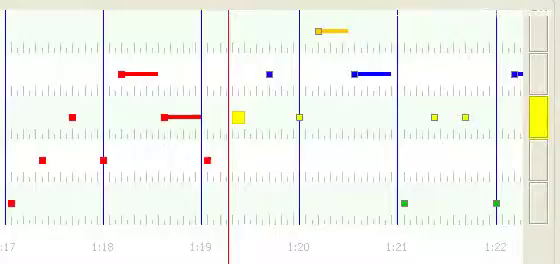
scroll(right, 3)
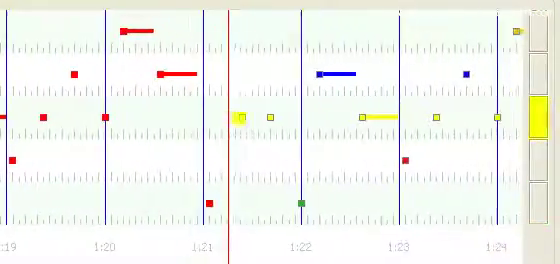
scroll(right, 3)
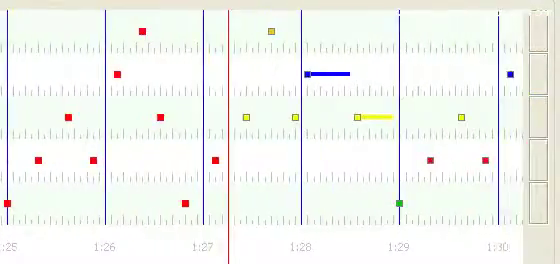
scroll(right, 3)
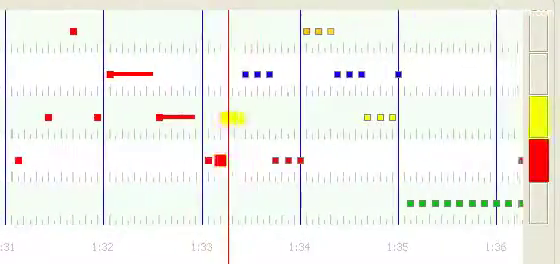
scroll(right, 3)
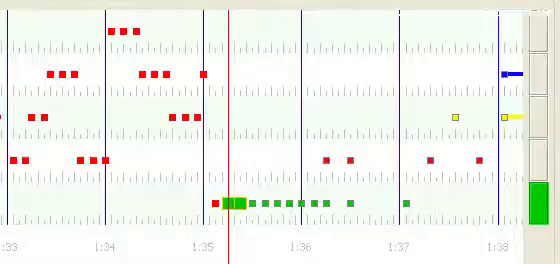
scroll(right, 3)
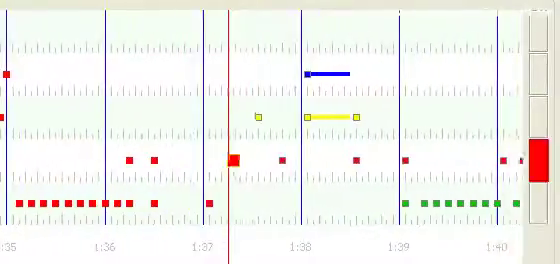
scroll(right, 3)
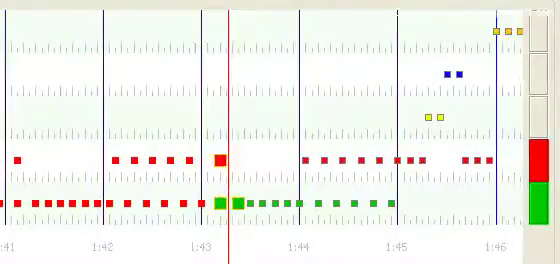
scroll(right, 3)
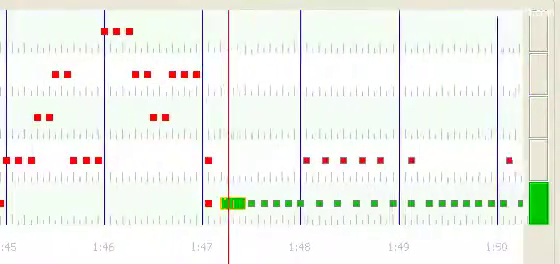
scroll(right, 3)
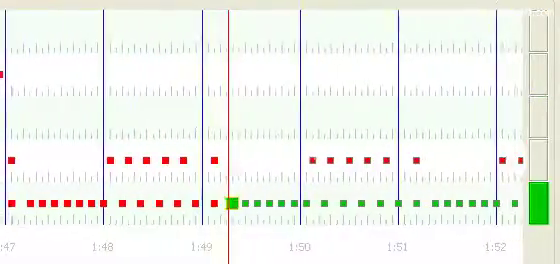
scroll(right, 3)
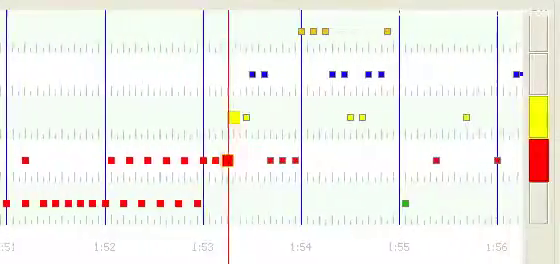
scroll(right, 3)
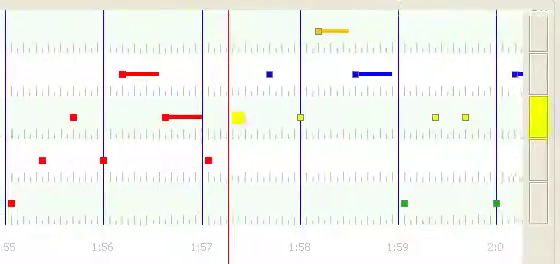
scroll(right, 3)
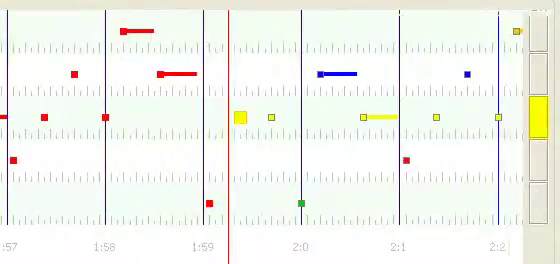
scroll(right, 3)
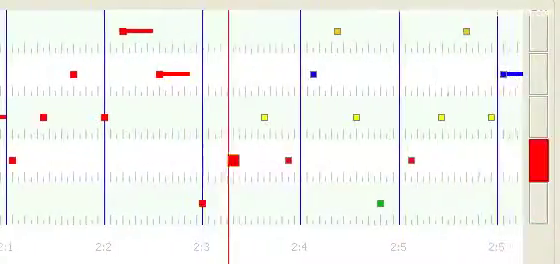
scroll(right, 3)
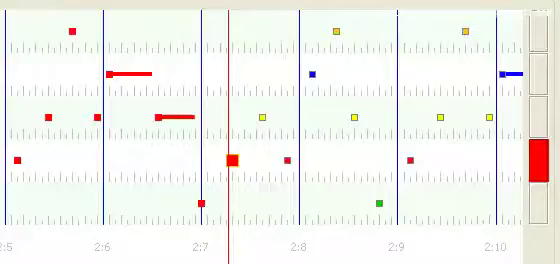
scroll(right, 3)
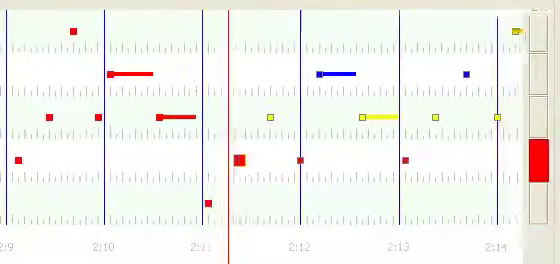
scroll(right, 3)
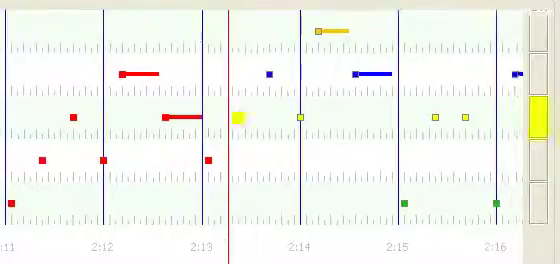
scroll(right, 3)
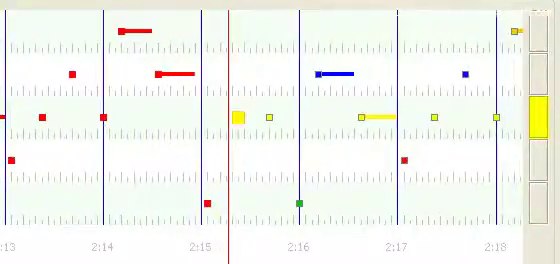
scroll(right, 3)
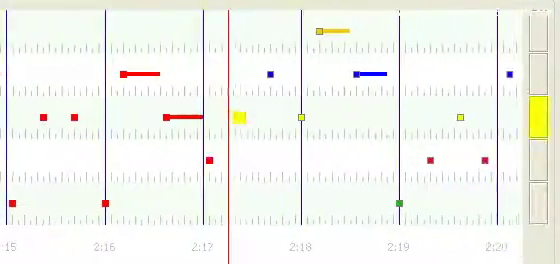
scroll(right, 3)
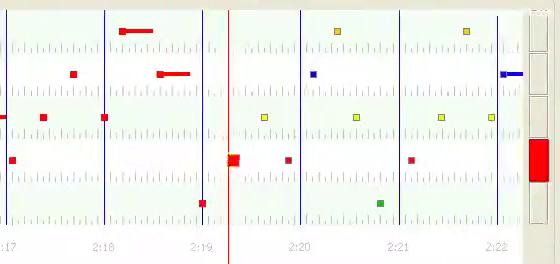
scroll(right, 3)
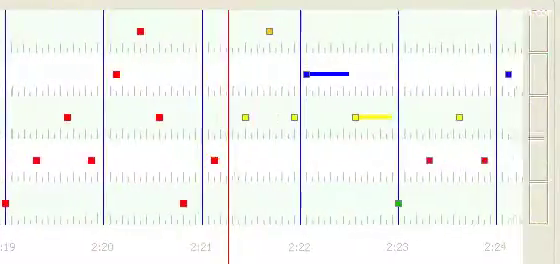
scroll(right, 3)
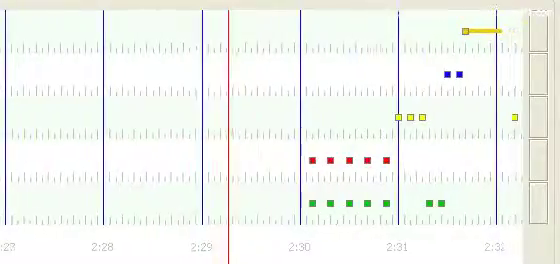
scroll(right, 3)
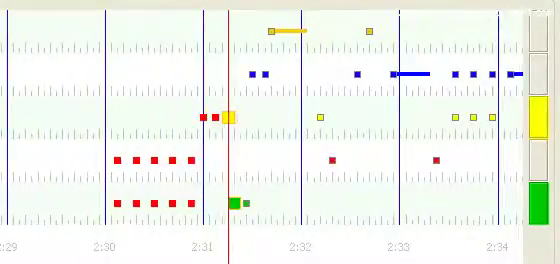
scroll(right, 3)
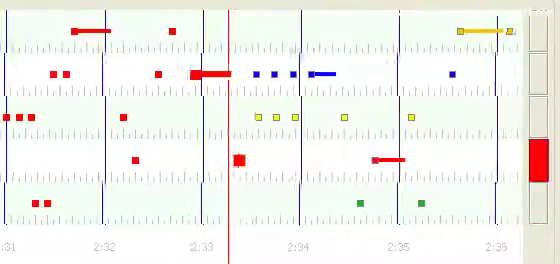
scroll(right, 3)
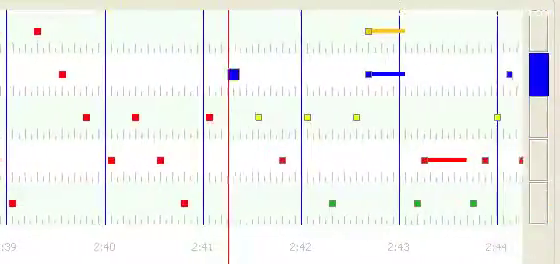
scroll(right, 3)
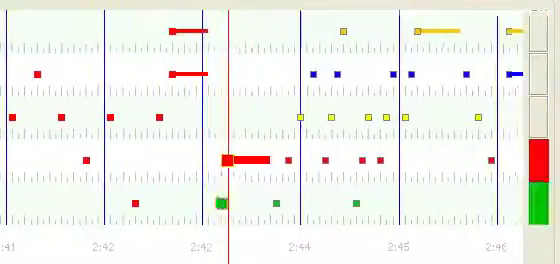
scroll(right, 3)
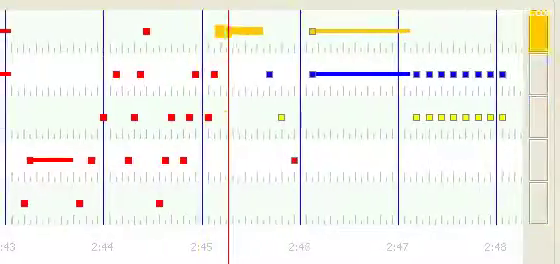
scroll(right, 3)
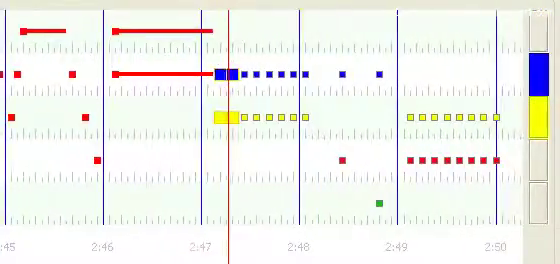
scroll(right, 3)
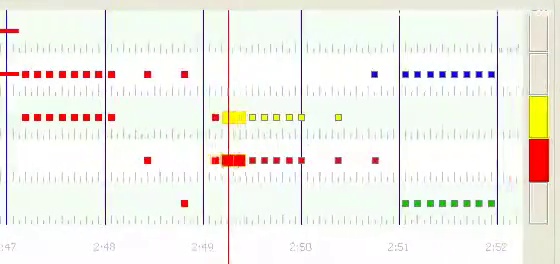
scroll(right, 3)
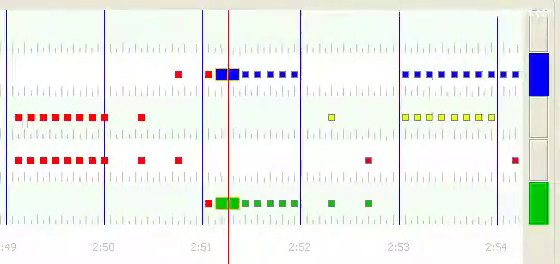
scroll(right, 3)
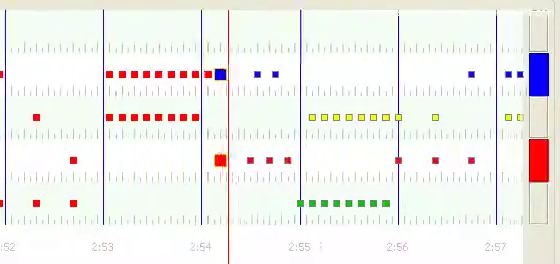
scroll(right, 3)
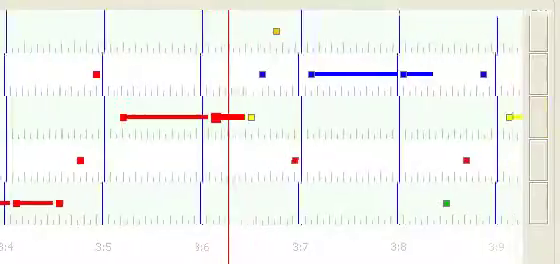
scroll(right, 3)
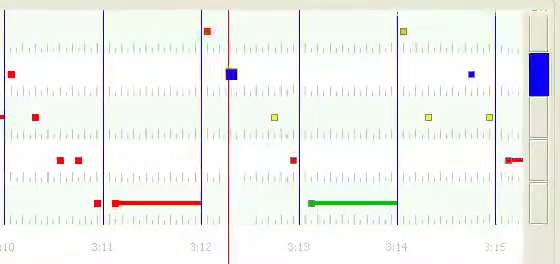
scroll(right, 3)
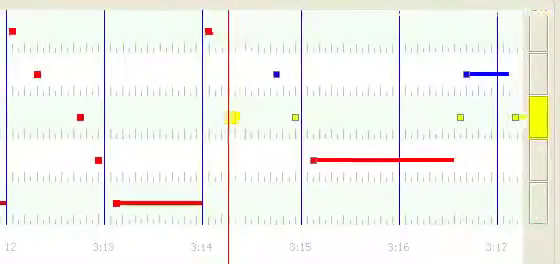
scroll(right, 3)
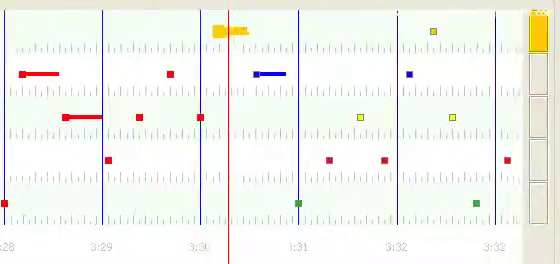
scroll(right, 3)
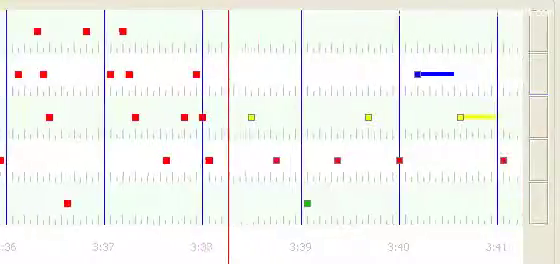
scroll(right, 3)
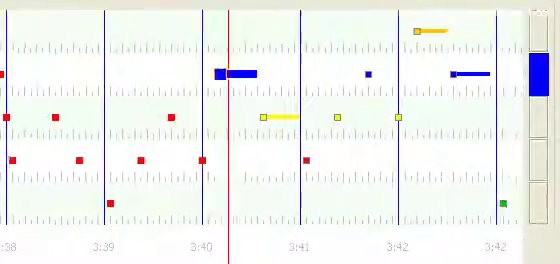